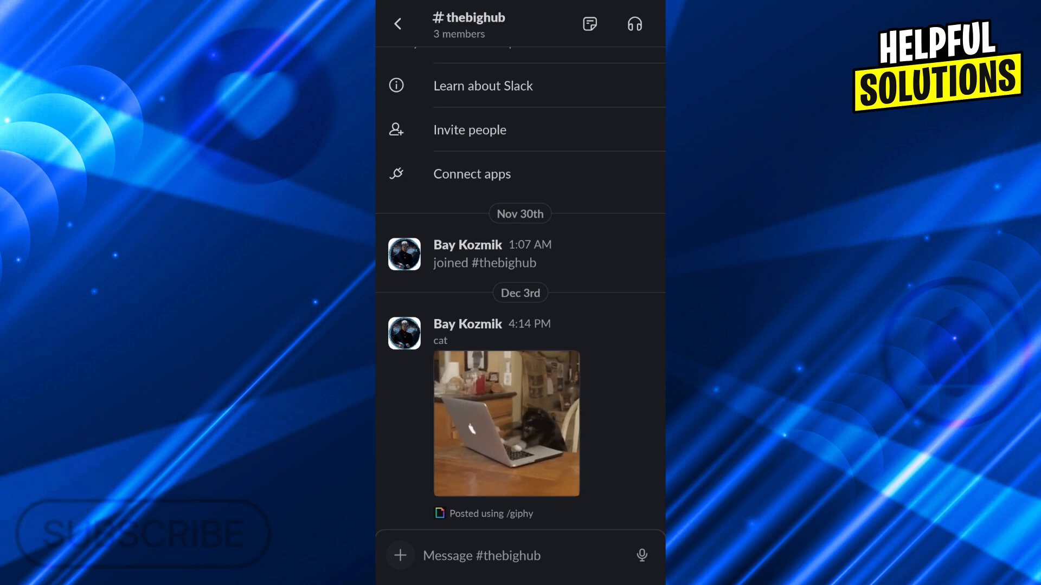
Leave #thebighub and return to the workspace home channel list.
left_click(397, 24)
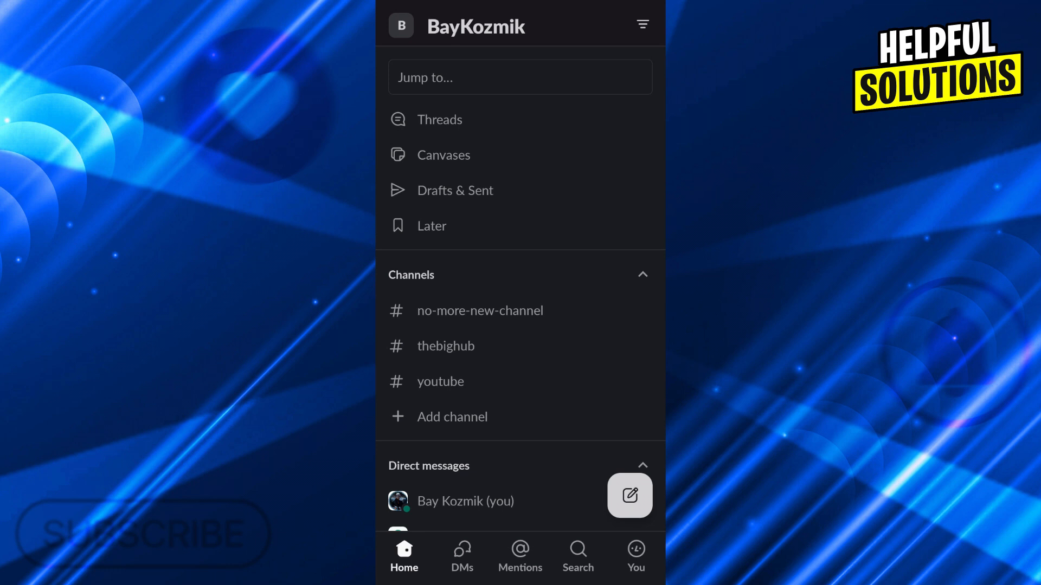
Open the #youtube channel and its details page showing three members.
left_click(440, 382)
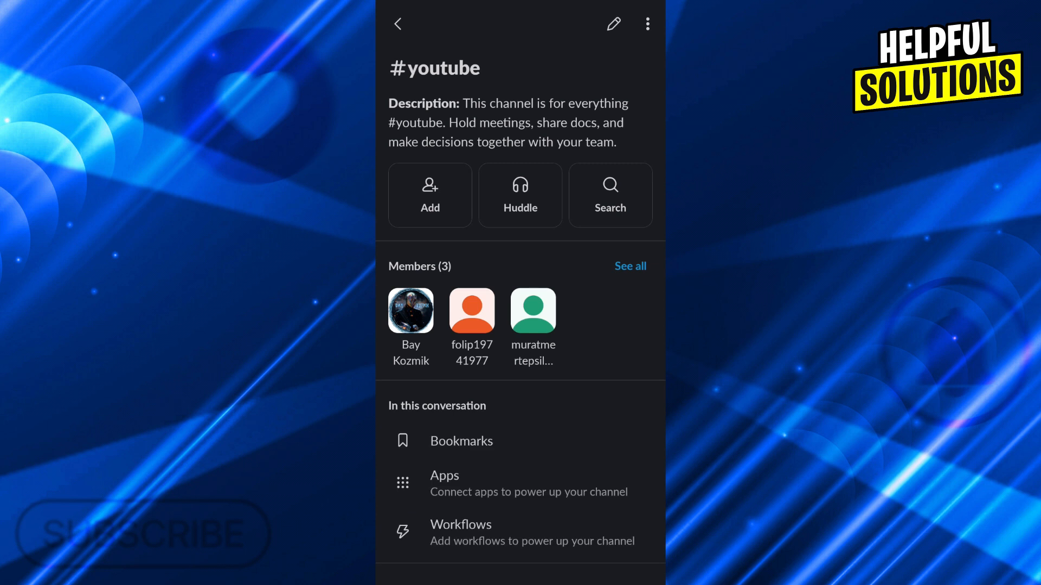
Archive #youtube from its details page and confirm the archive.
scroll("down", 3)
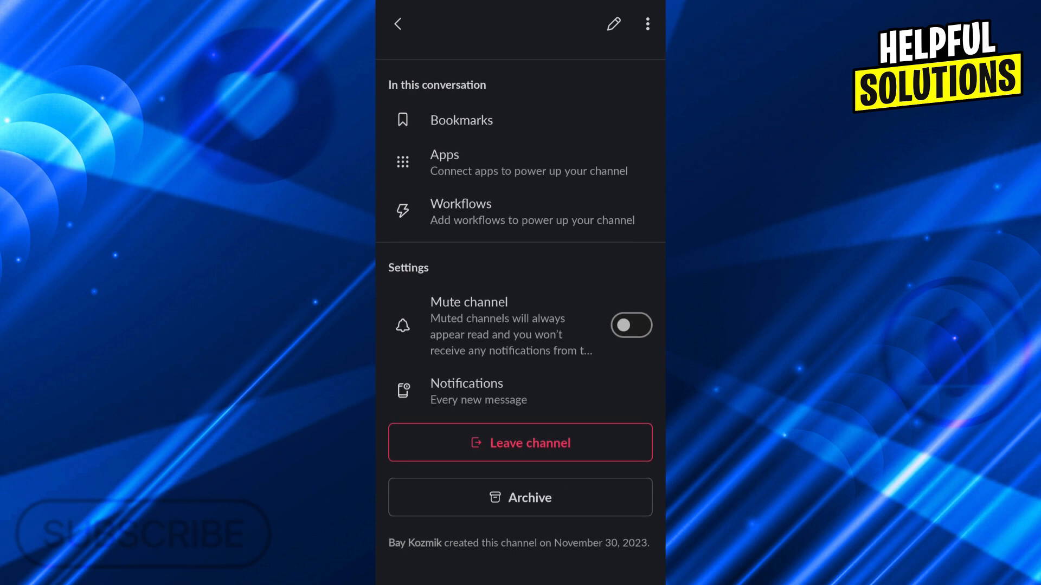
left_click(520, 498)
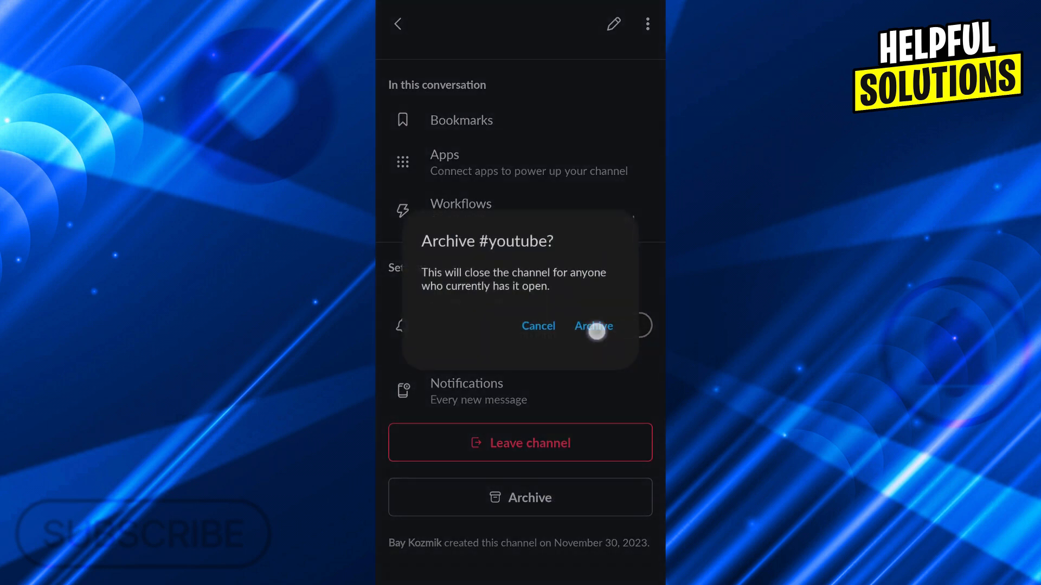
left_click(594, 326)
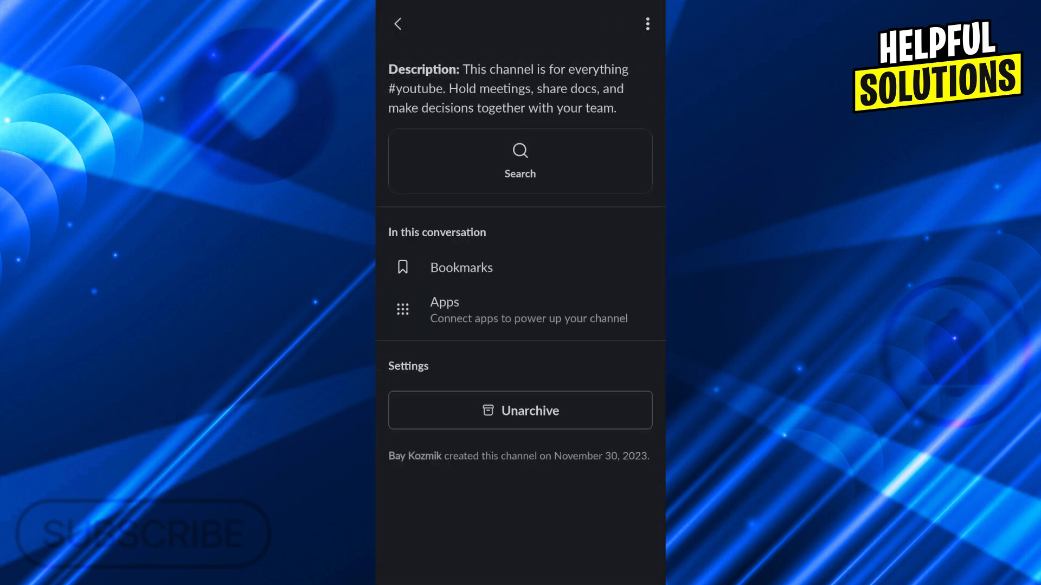